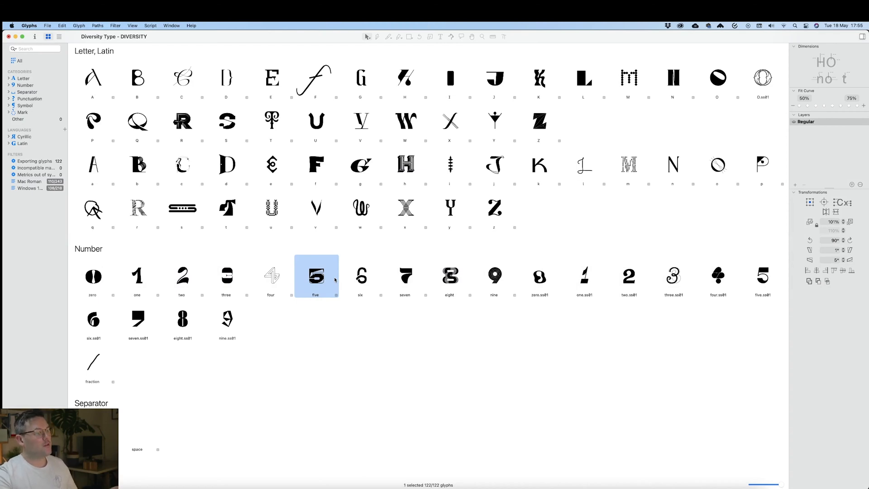
# Filter the font view to Punctuation > Other, surfacing the missing question glyph suggestion.
pyautogui.scroll(-3)
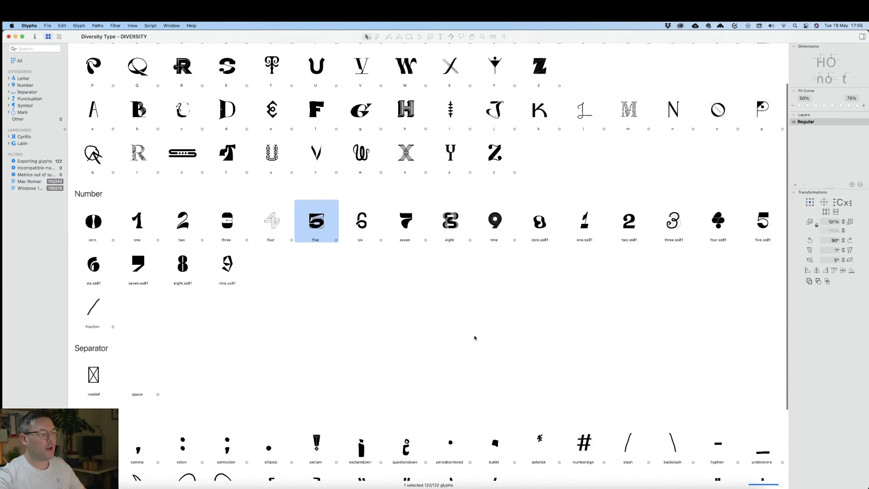
pyautogui.scroll(-3)
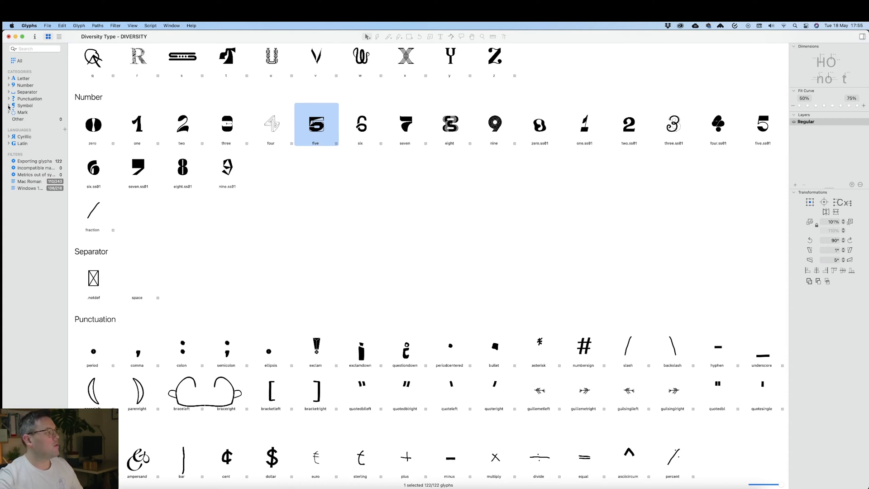
pyautogui.click(9, 105)
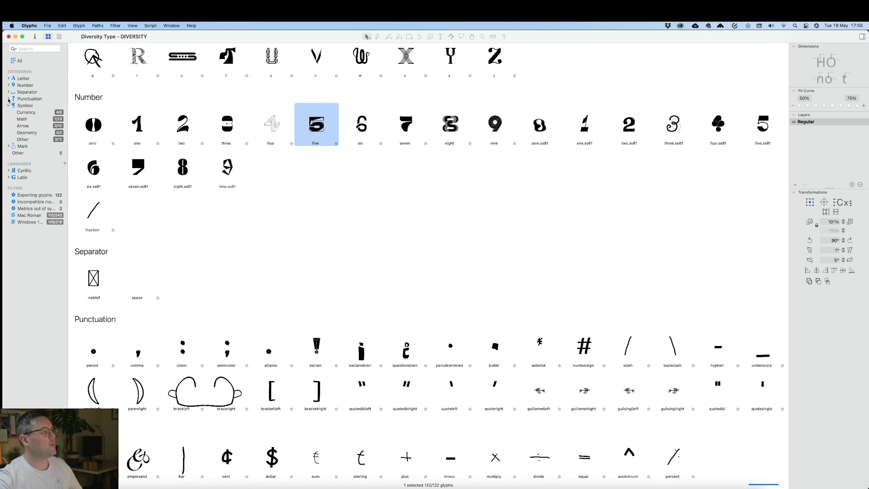
pyautogui.click(10, 98)
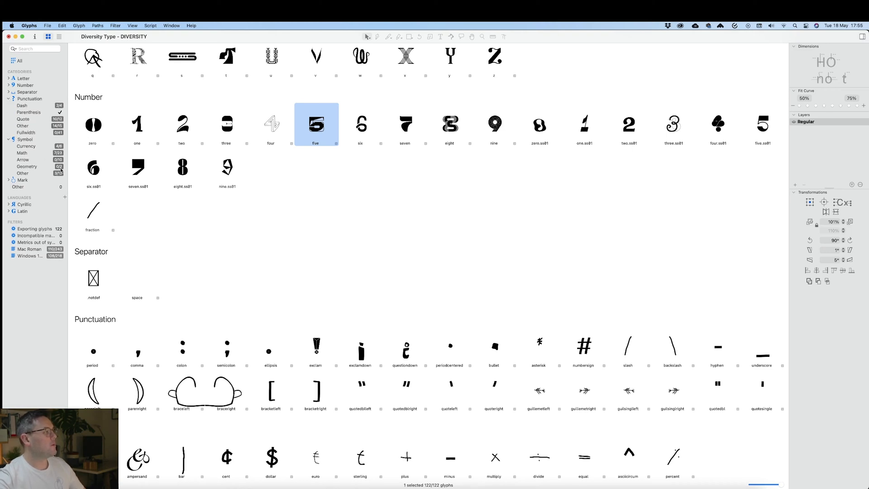
pyautogui.click(22, 125)
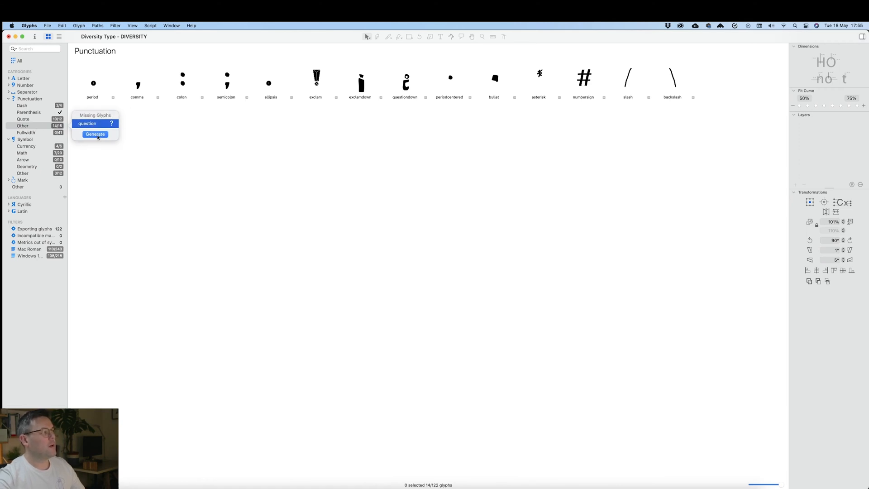
# Generate the missing question glyph from the suggestion and open it in an edit tab.
pyautogui.click(23, 125)
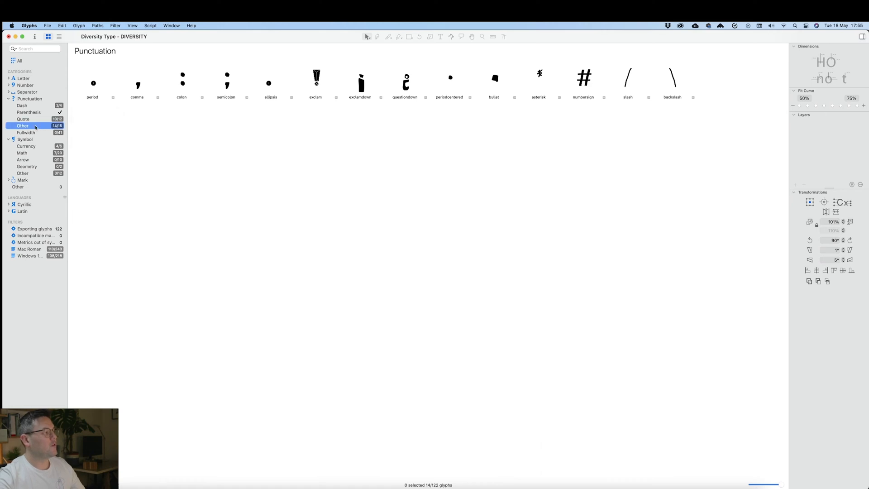
pyautogui.click(23, 125)
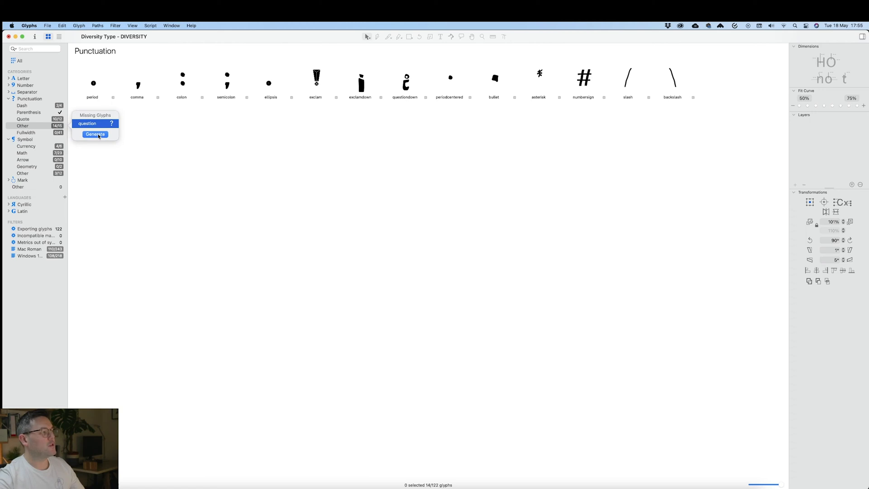
pyautogui.click(95, 135)
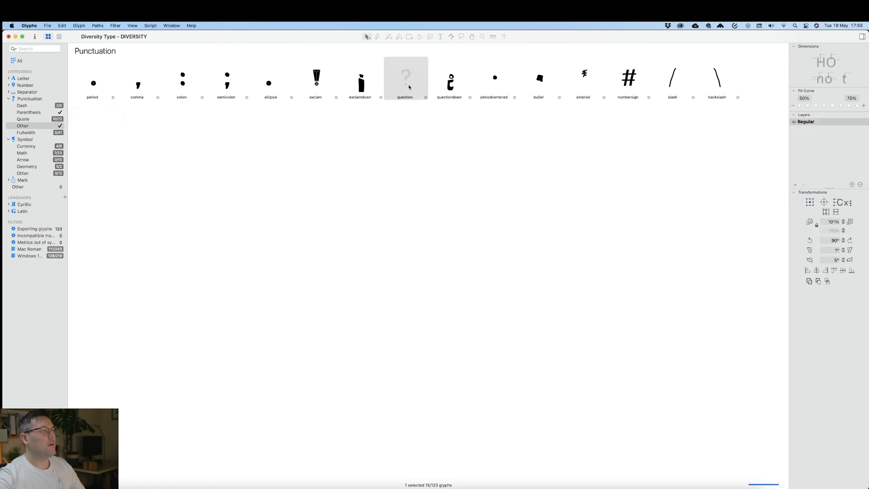
pyautogui.doubleClick(405, 77)
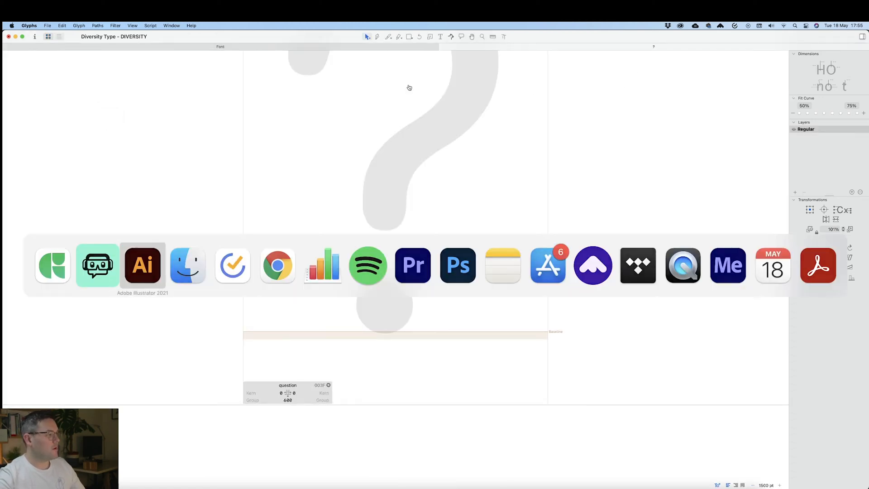
# Paste the hand-drawn question mark outline from Illustrator into the question glyph.
pyautogui.click(142, 265)
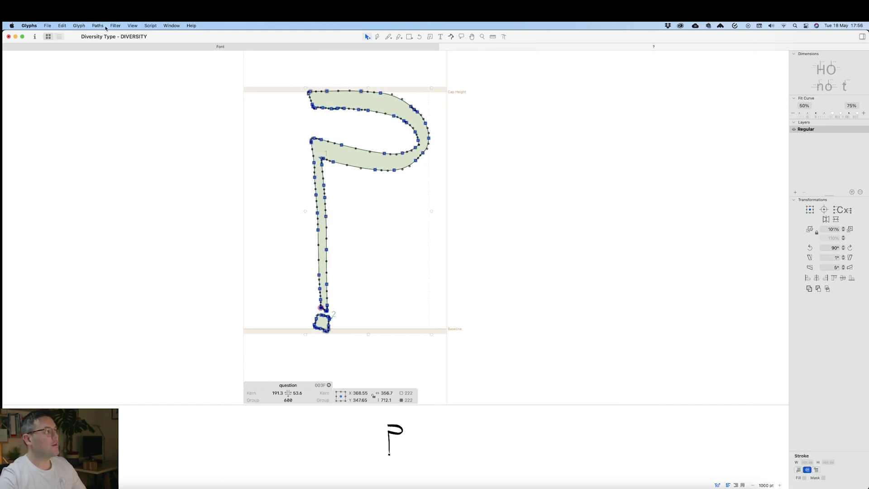
# Run Tidy up Paths and Add Extremes on the question mark outlines.
pyautogui.click(97, 26)
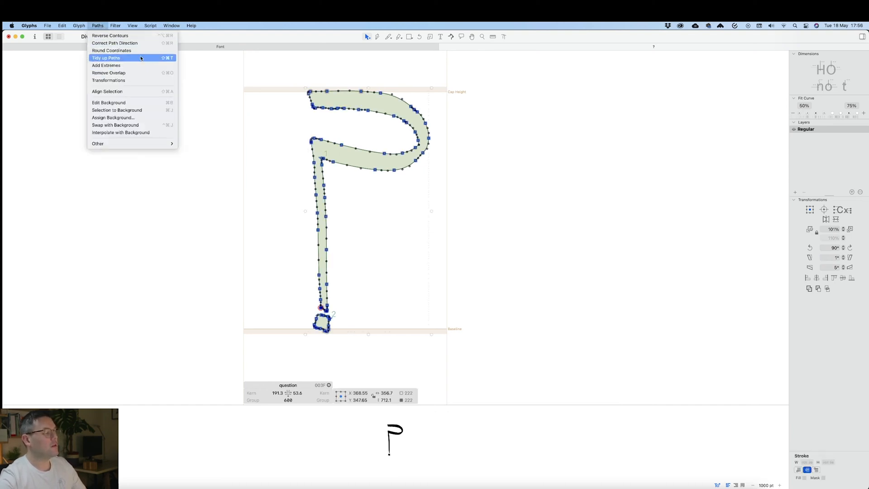
pyautogui.click(106, 58)
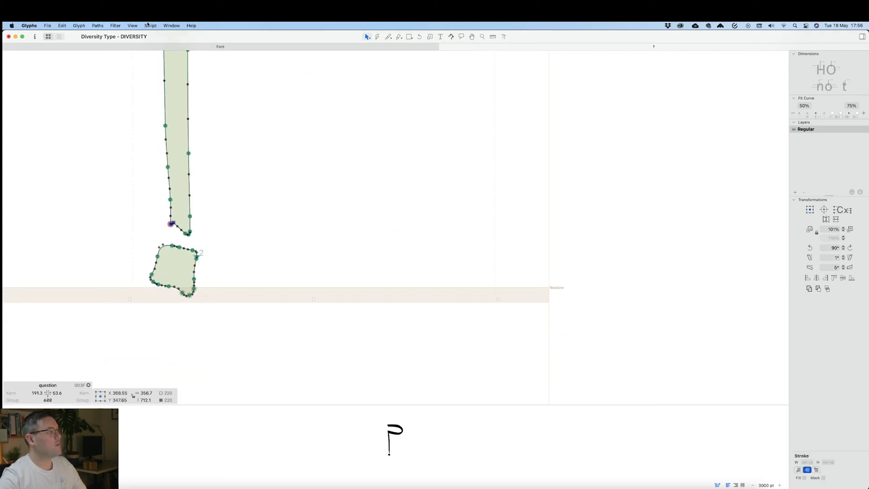
pyautogui.click(97, 25)
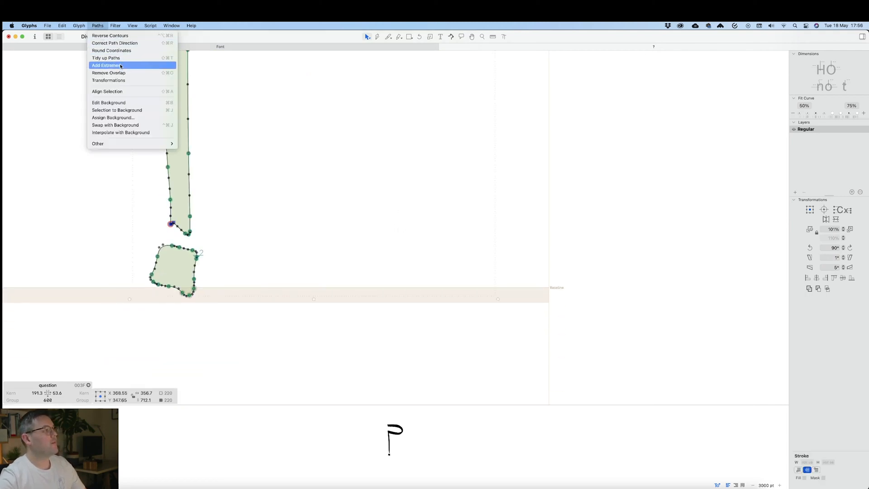
pyautogui.click(106, 66)
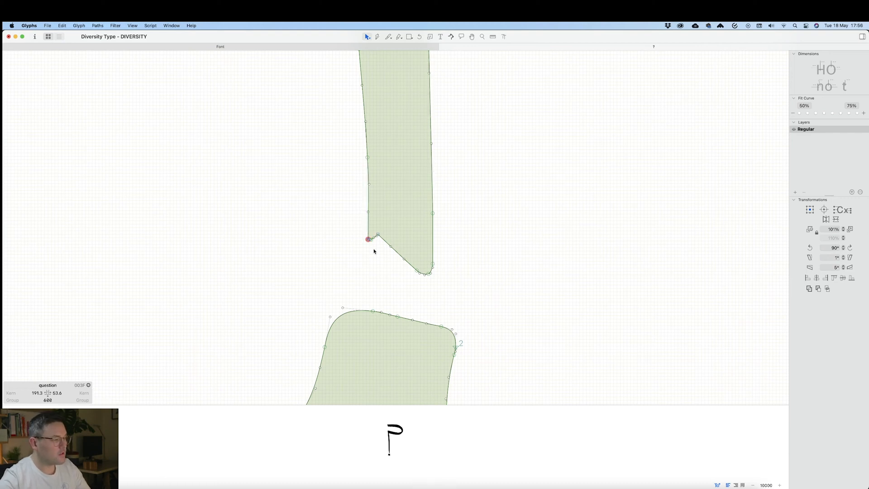
pyautogui.moveTo(369, 241)
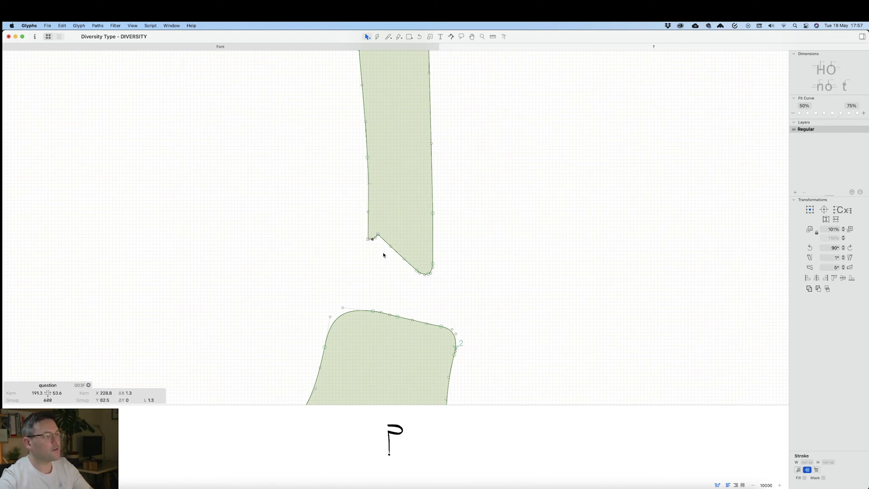
pyautogui.moveTo(444, 272)
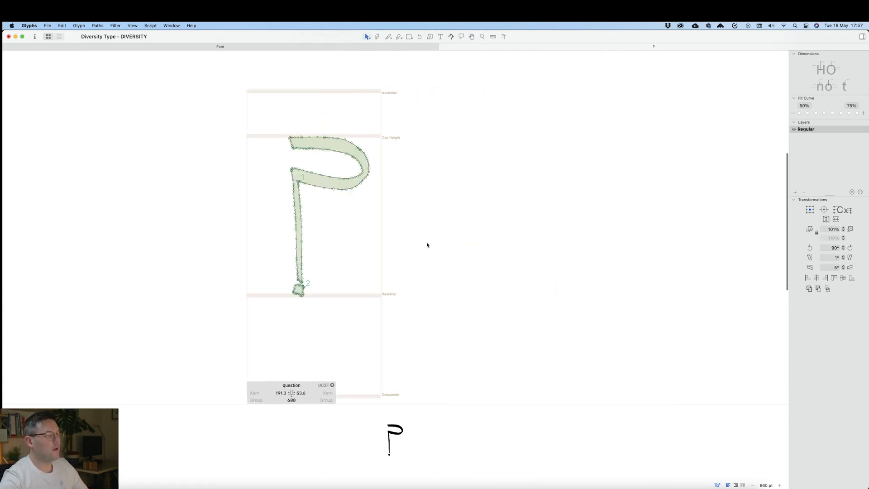
# Nudge the notch node at the stem bottom and deselect the outline points.
pyautogui.click(281, 393)
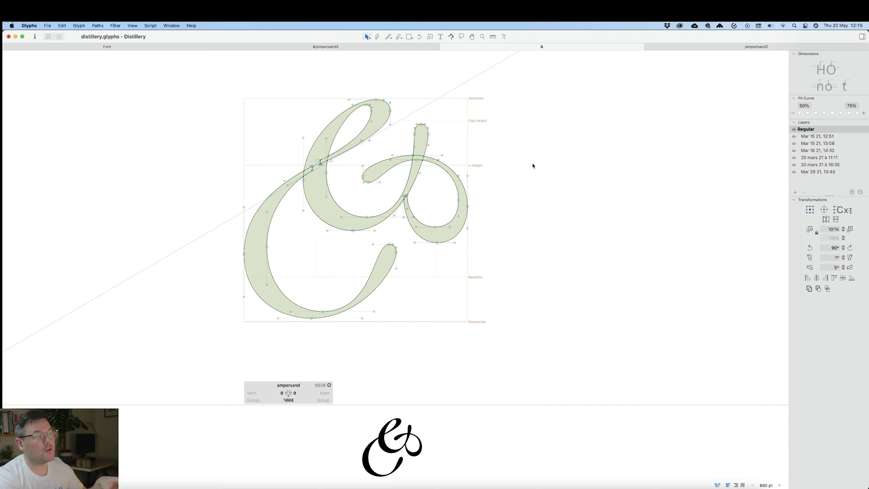
pyautogui.moveTo(529, 167)
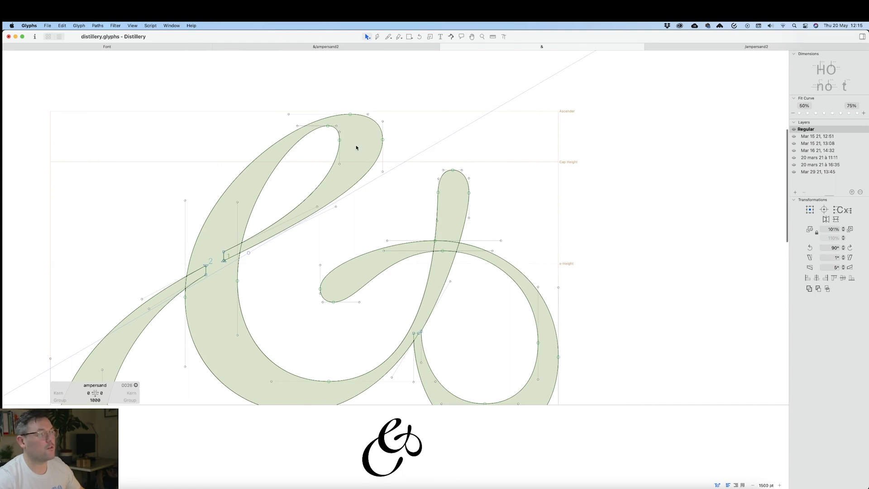
pyautogui.moveTo(328, 126)
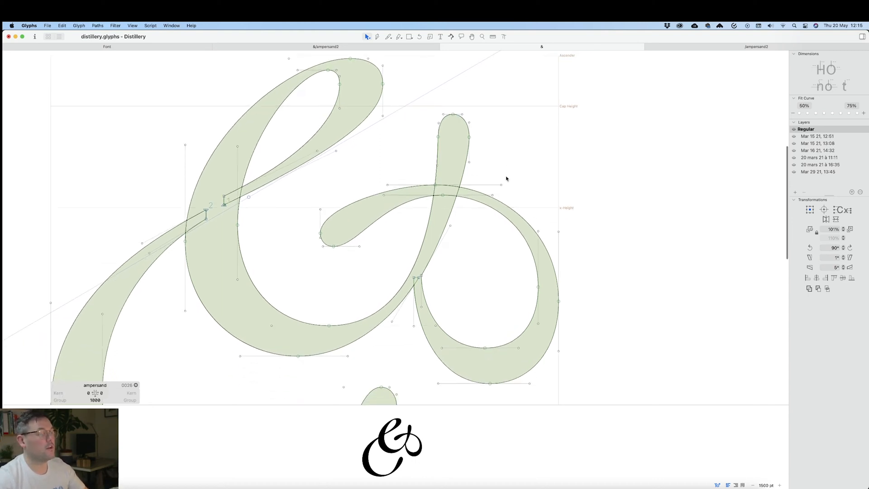
# View the Distillery ampersand glyph and zoom in on its curves.
pyautogui.scroll(-3)
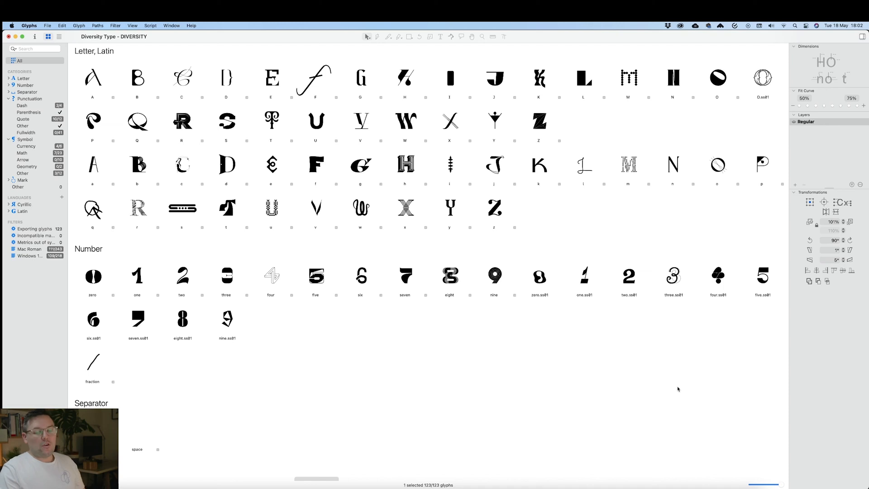
pyautogui.moveTo(172, 118)
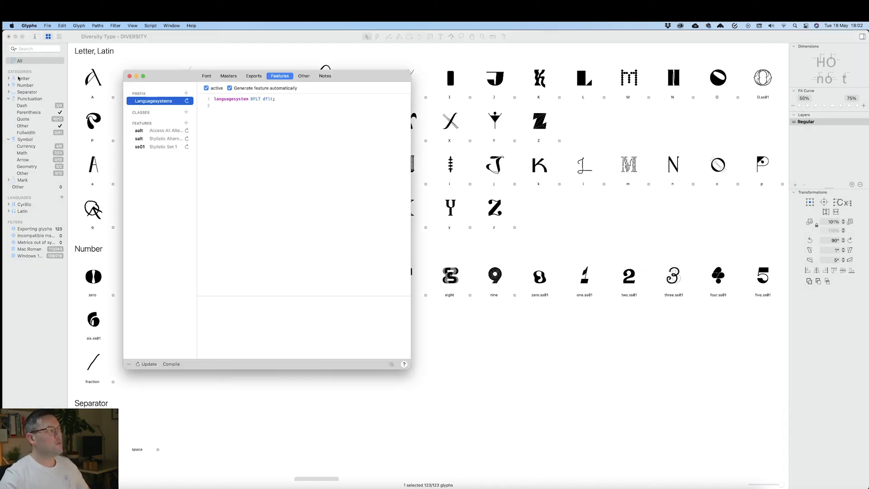
# In Font Info > Features, add a new calt Contextual Alternates feature via the 'cal' filter.
pyautogui.moveTo(267, 76); pyautogui.dragTo(279, 115)
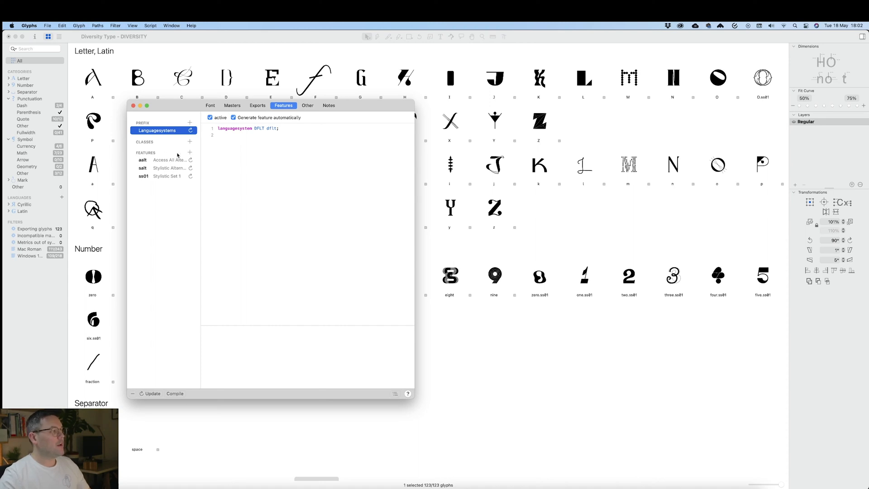
pyautogui.click(190, 153)
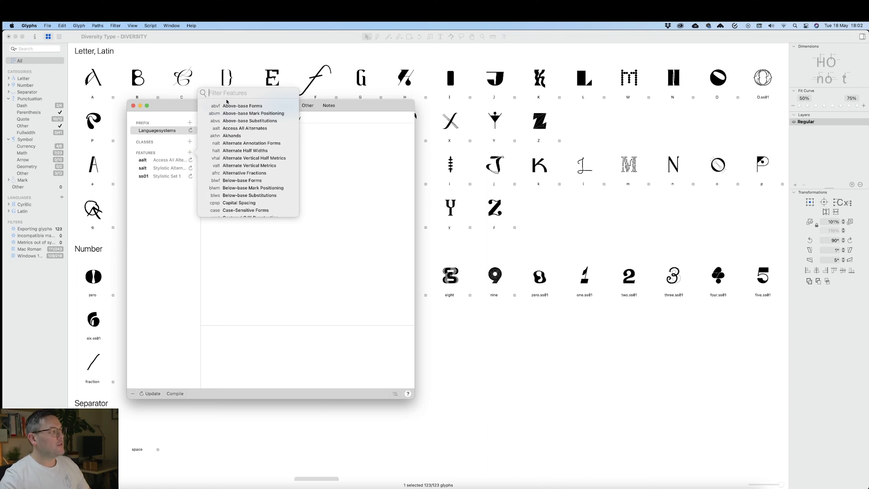
pyautogui.scroll(-3)
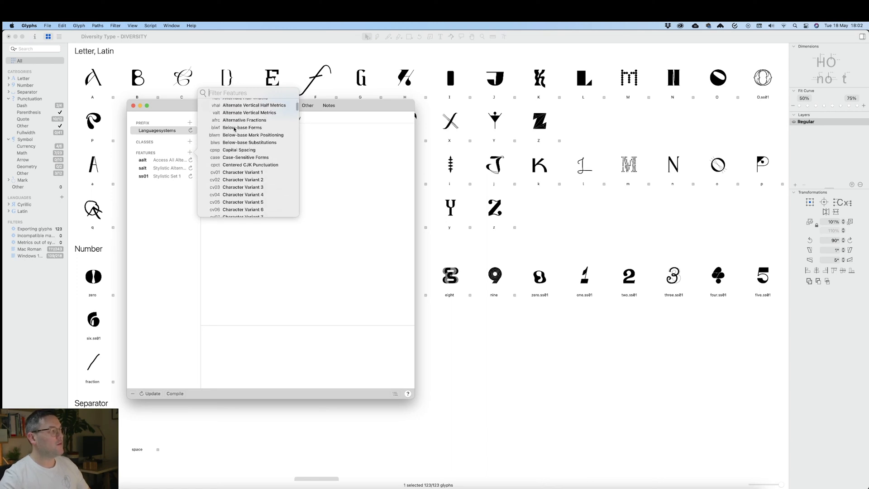
pyautogui.scroll(-3)
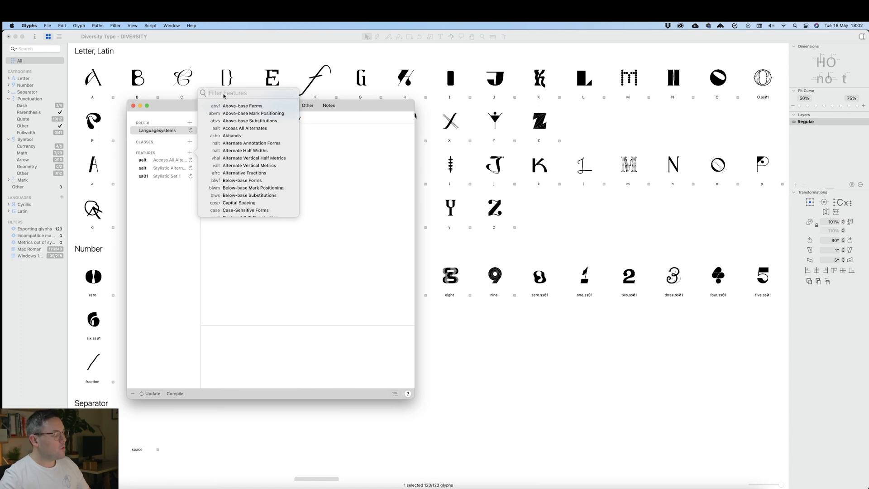
pyautogui.write('ca')
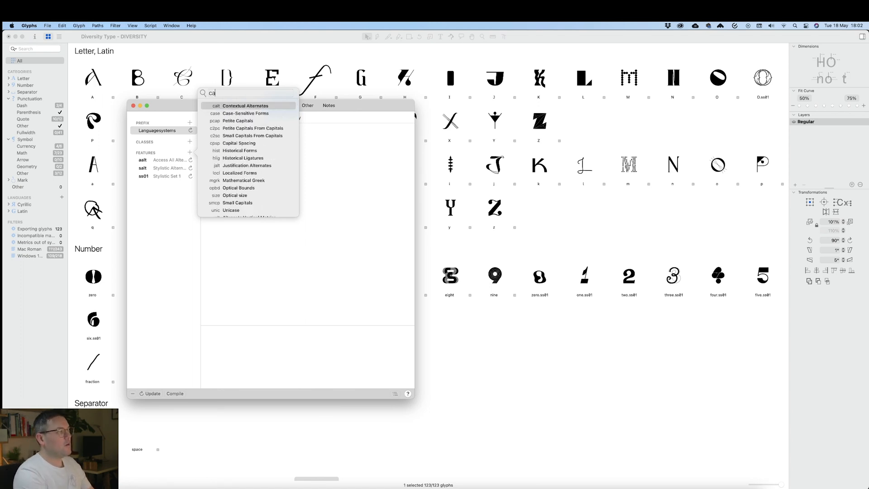
pyautogui.write('l')
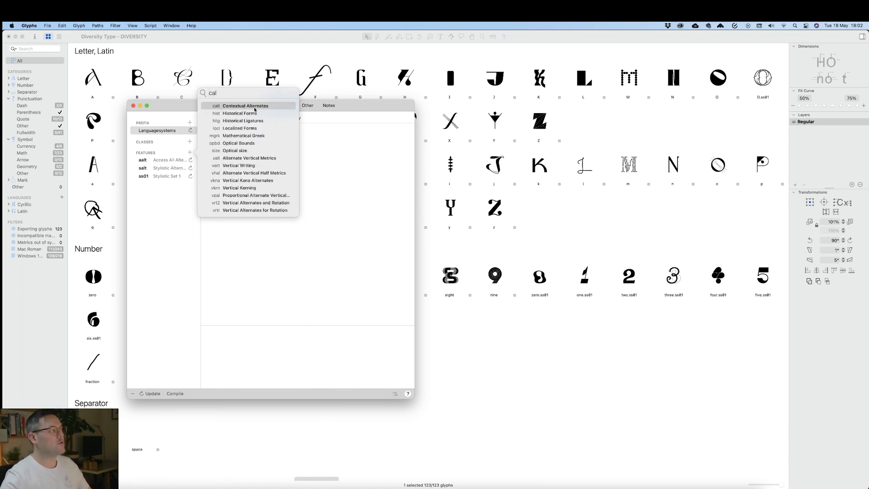
pyautogui.click(245, 106)
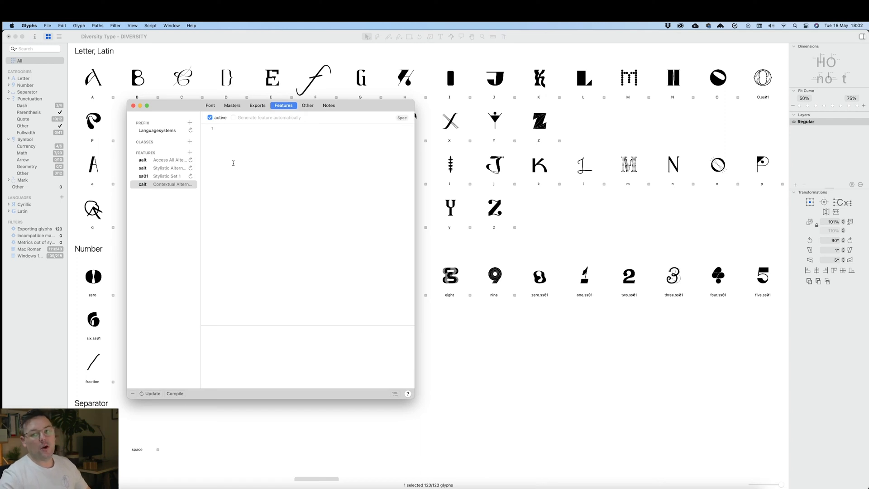
# Write 'sub t t' by T;' rules for lowercase and capital doubled T in calt and compile.
pyautogui.click(219, 128)
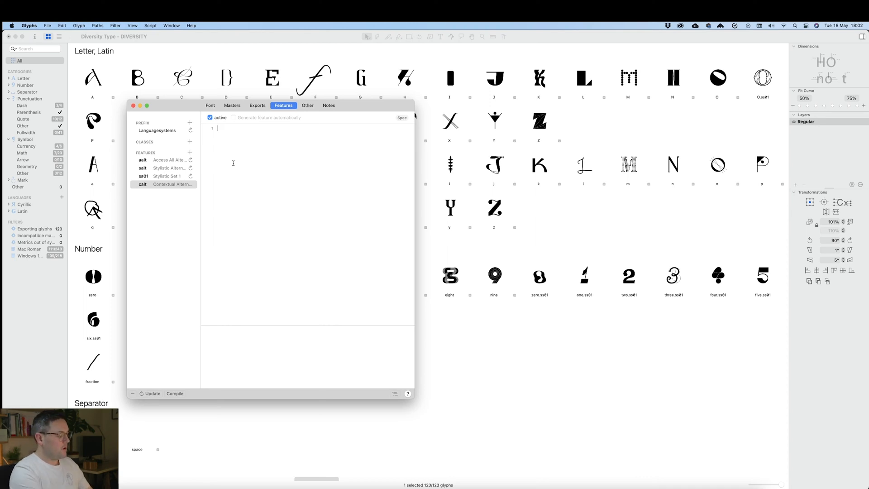
pyautogui.write('sub')
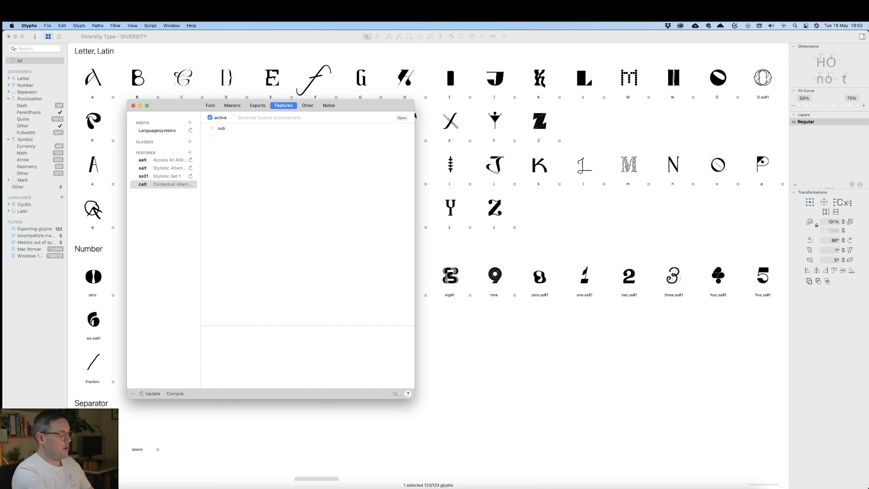
pyautogui.click(228, 128)
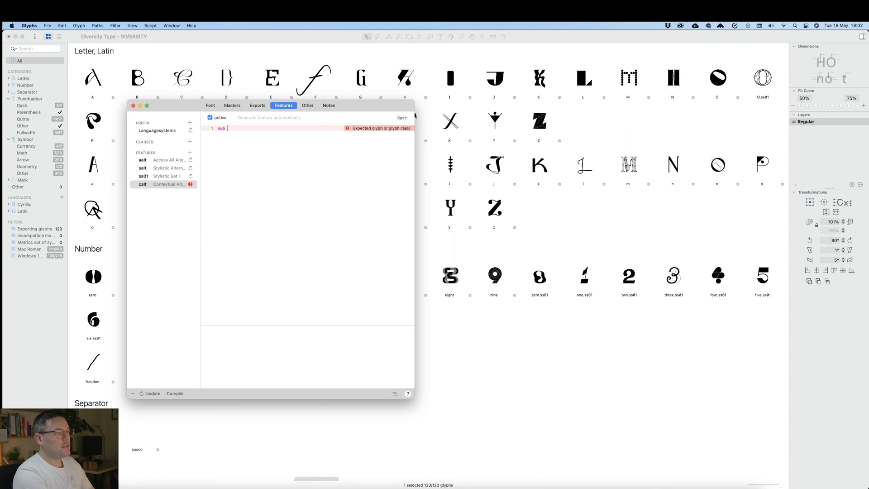
pyautogui.write('t')
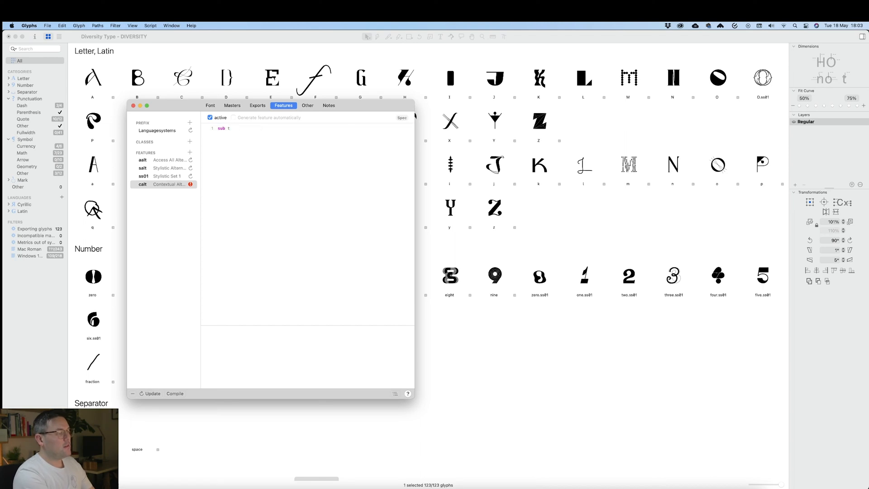
pyautogui.write('t')
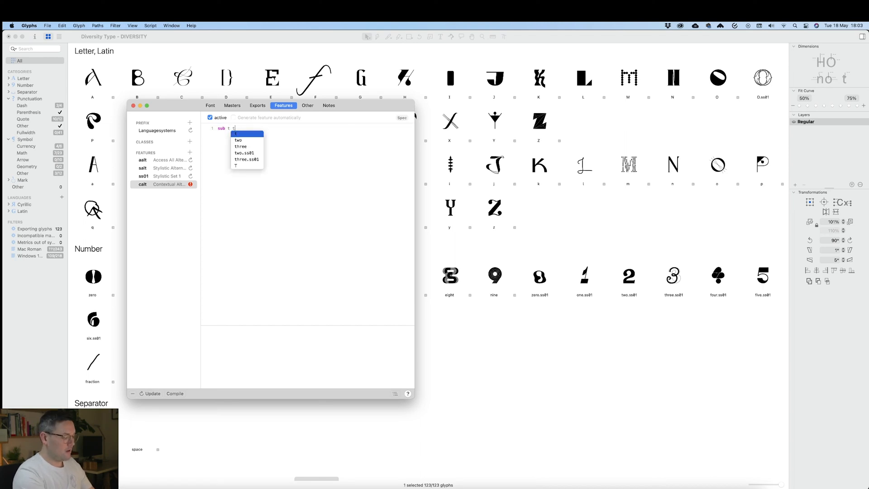
pyautogui.write("'")
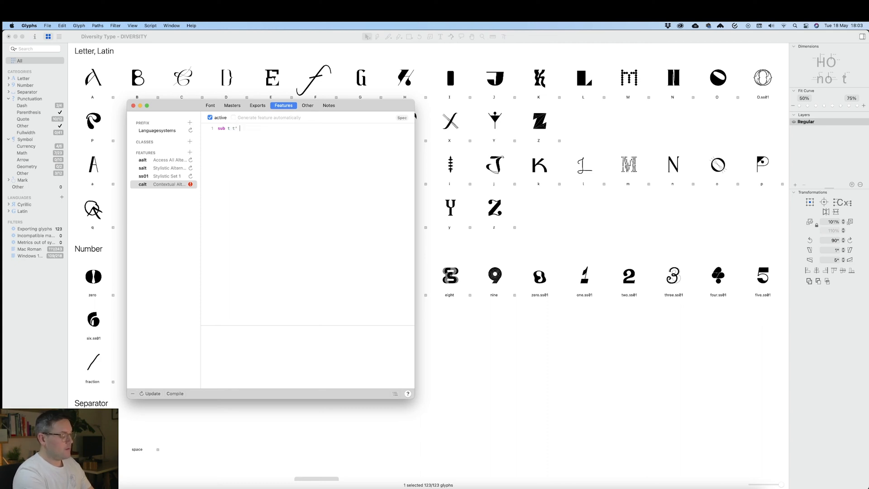
pyautogui.write('by T;')
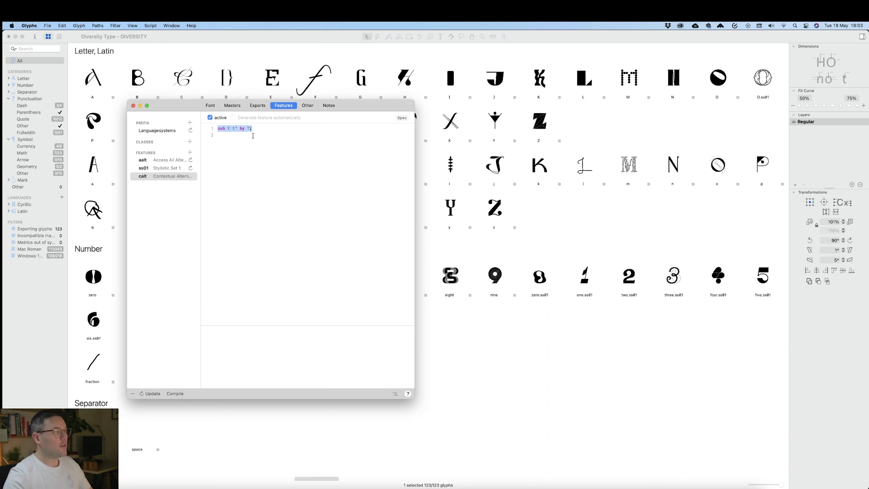
pyautogui.write("sub t t' by T;")
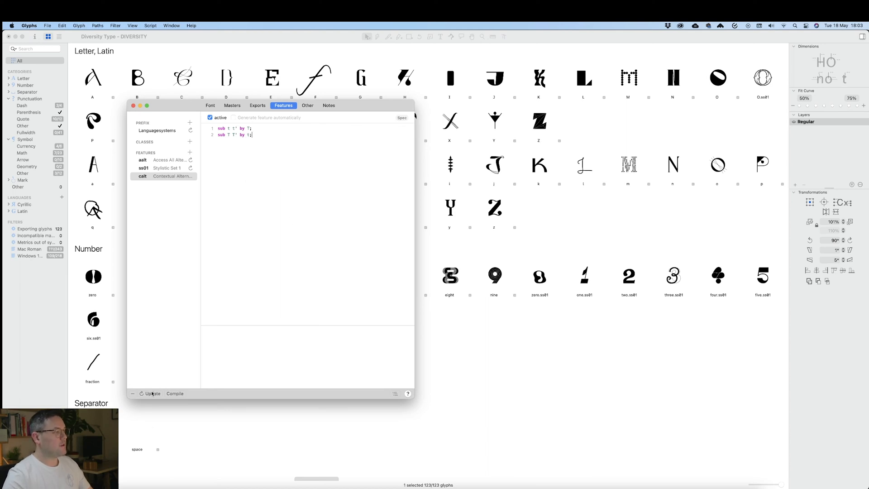
pyautogui.moveTo(531, 213)
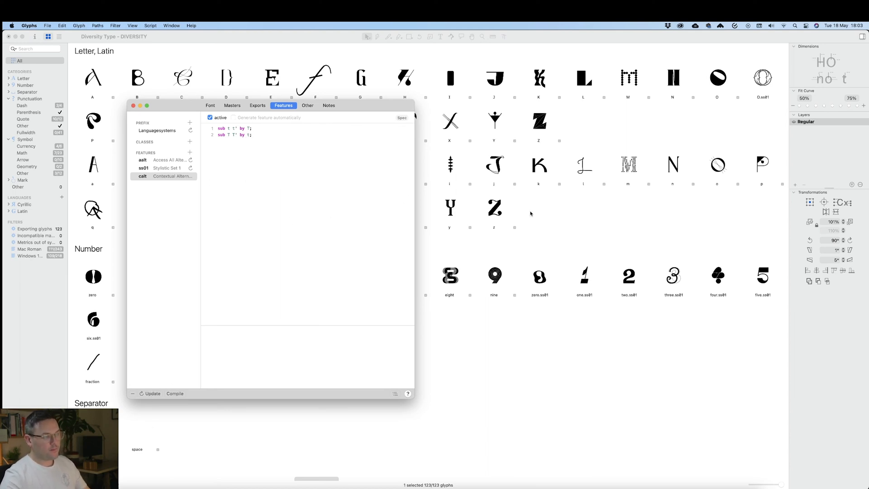
pyautogui.click(134, 105)
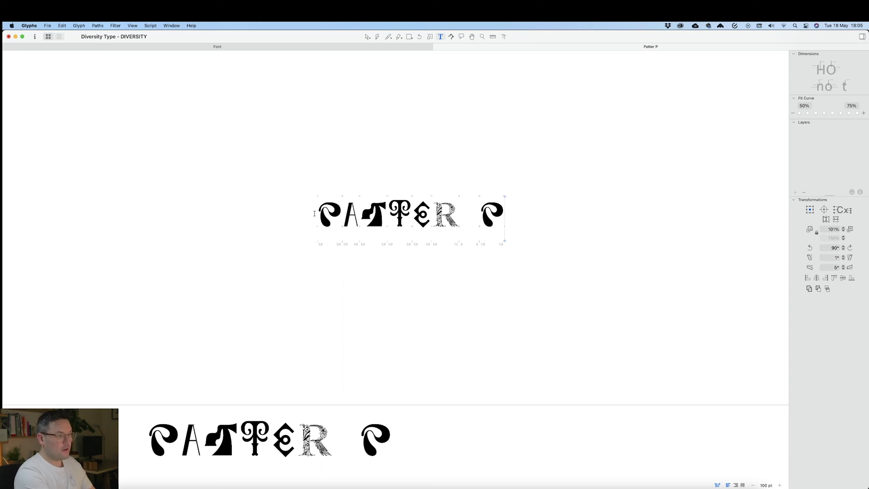
# Type pATTER on a second line to test the doubled T substitution in capitals.
pyautogui.write('ATTER')
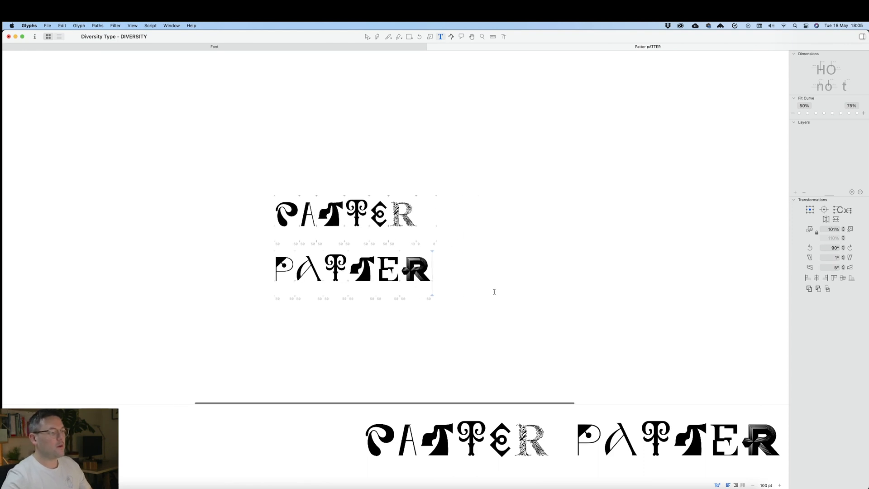
pyautogui.moveTo(508, 278)
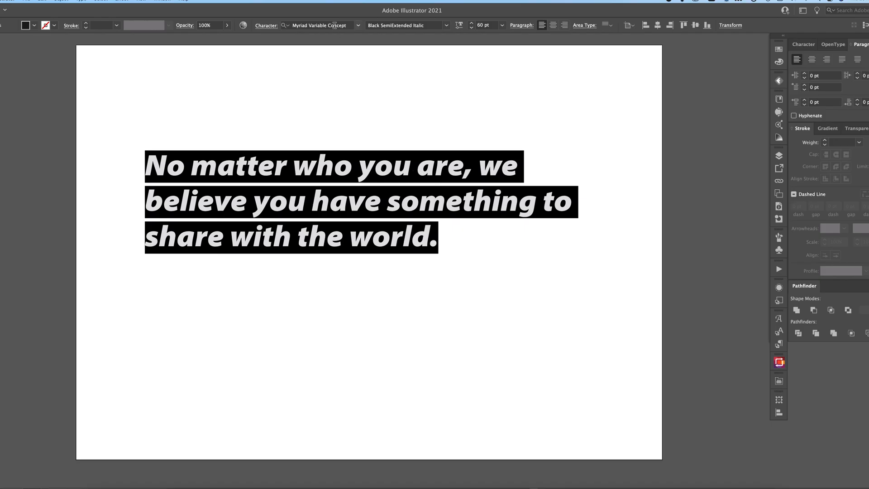
# Apply Diversity Type Regular to the paragraph and choose a new font size.
pyautogui.write('diver')
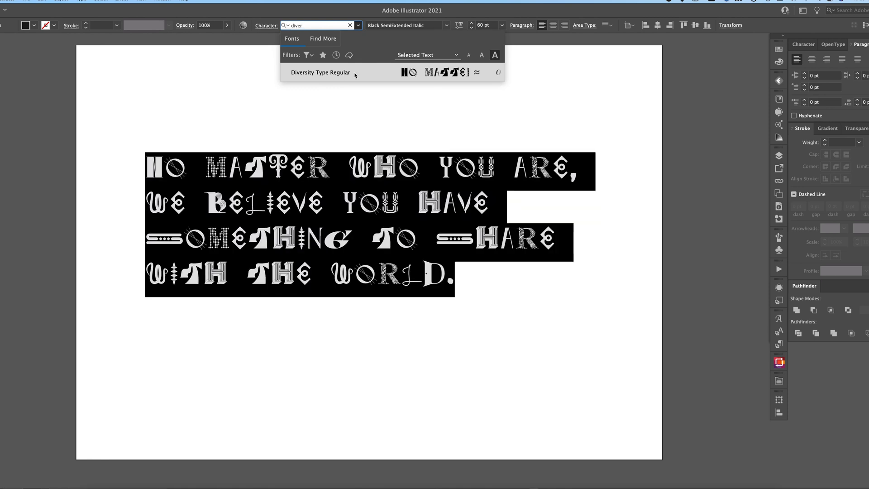
pyautogui.click(321, 72)
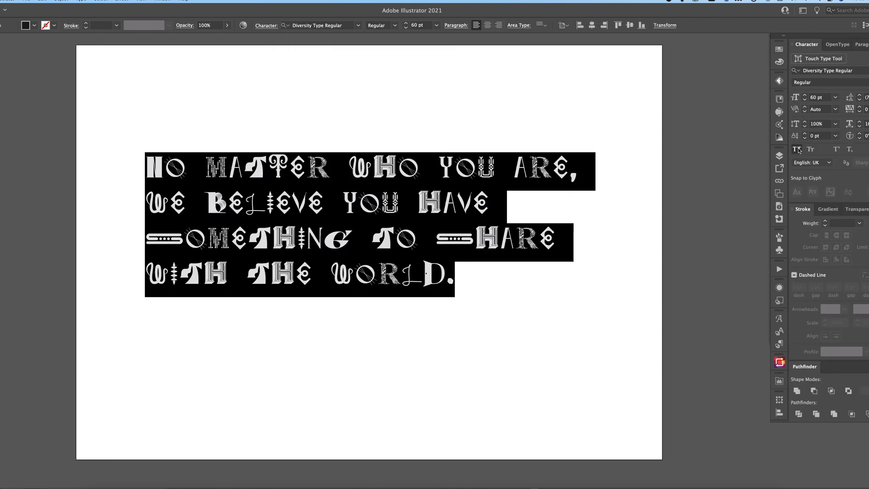
pyautogui.click(436, 25)
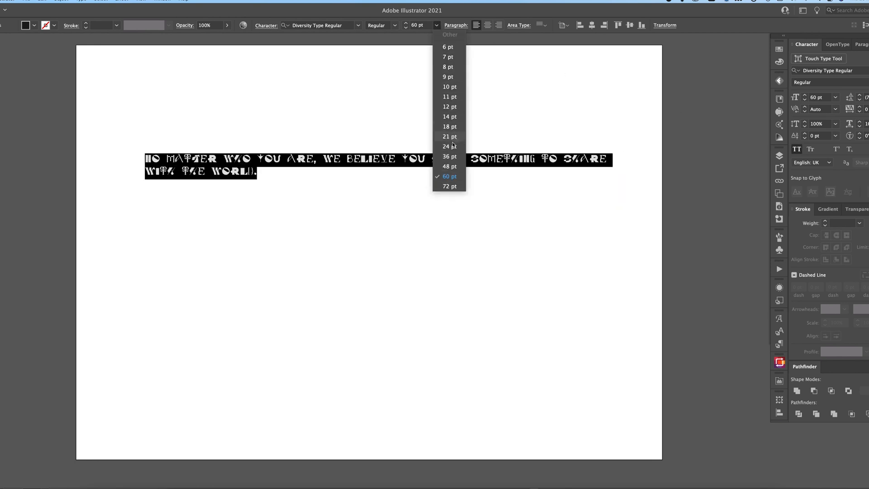
pyautogui.click(450, 176)
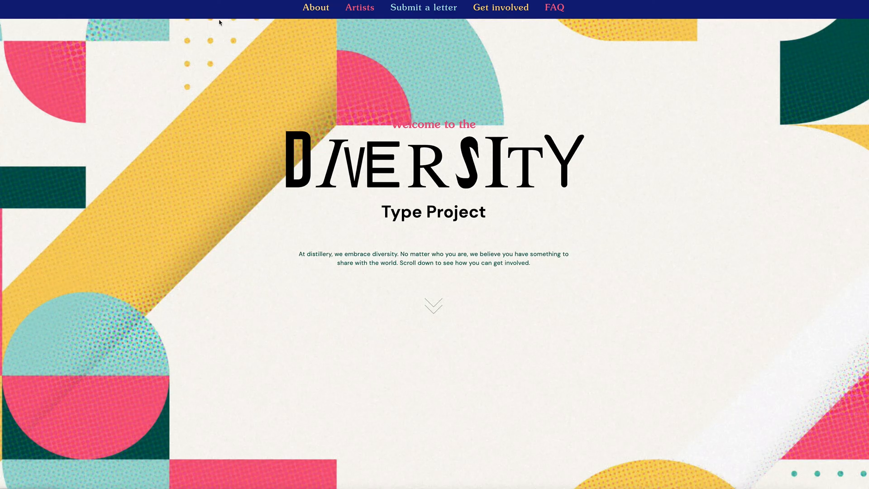
# Scroll the Diversity Type Project homepage down to the About text, partner logos and Artists section.
pyautogui.scroll(-3)
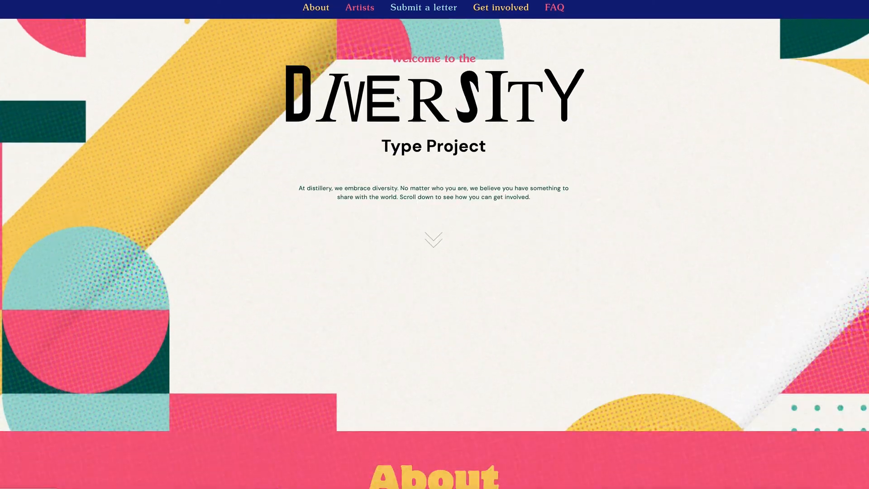
pyautogui.scroll(-3)
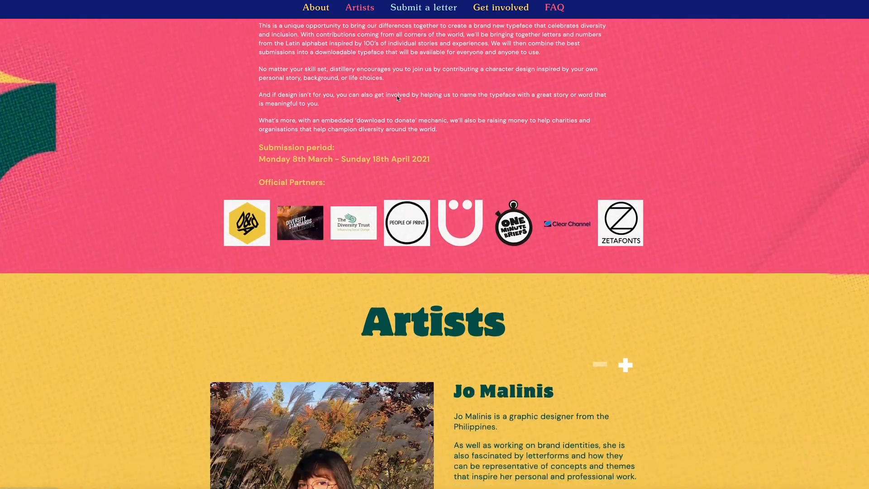